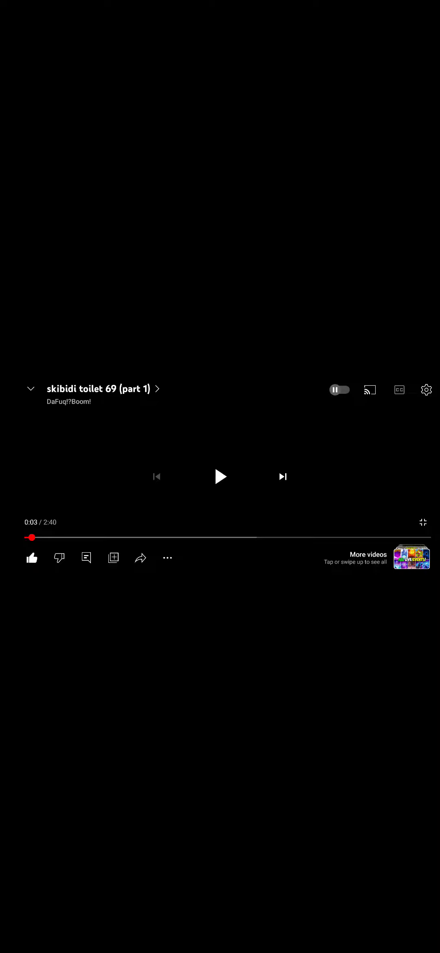
# Step: Resume 'skibidi toilet 69 (part 1)' from 0:03 and let it play to about 0:41
pyautogui.click(220, 477)
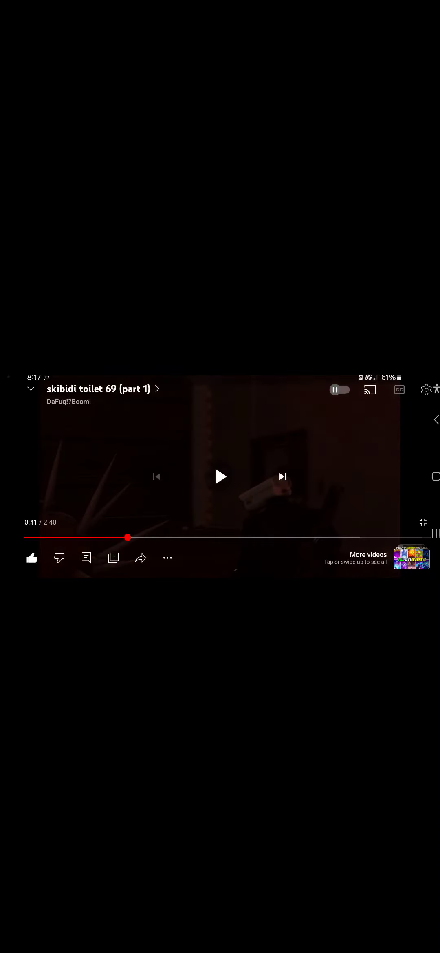
# Step: Let playback continue, then reveal the progress bar showing 2:31 of 2:40
pyautogui.scroll(-3)
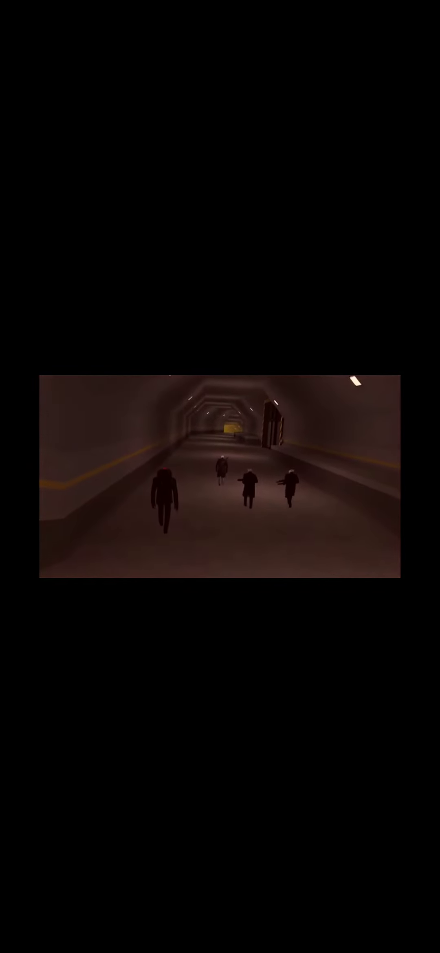
pyautogui.click(220, 477)
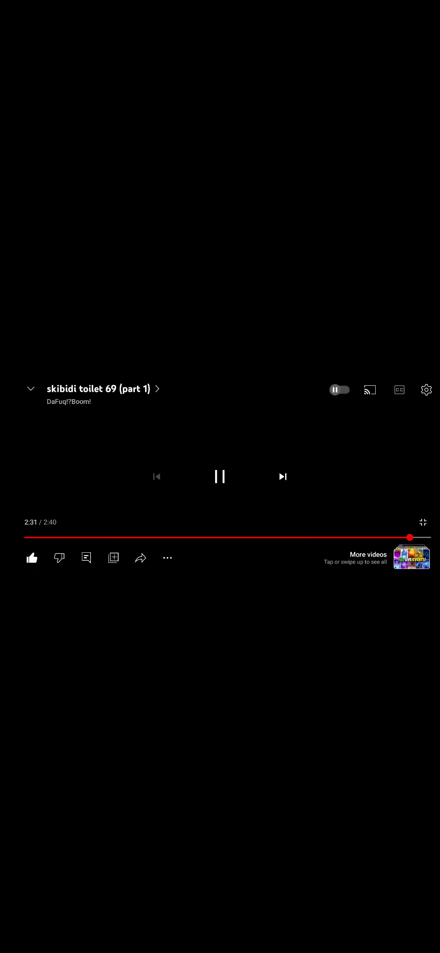